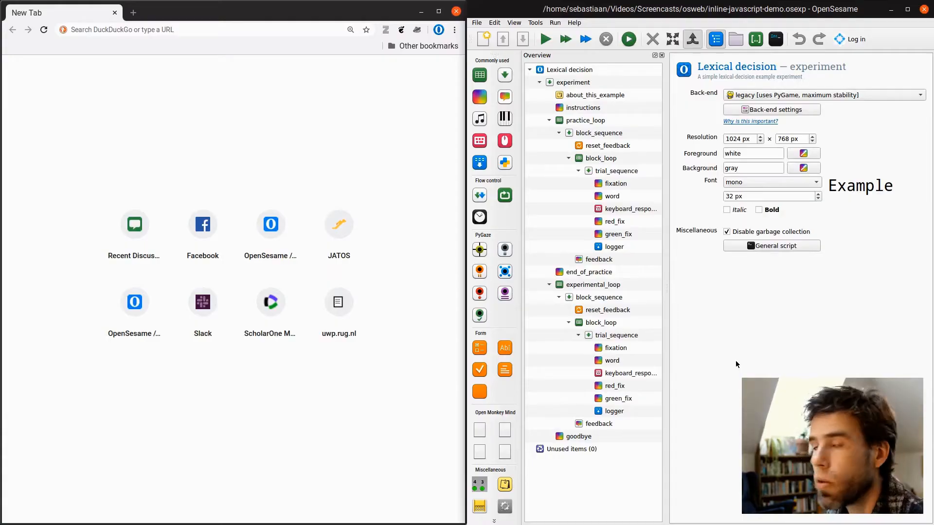
mouse_move(166, 194)
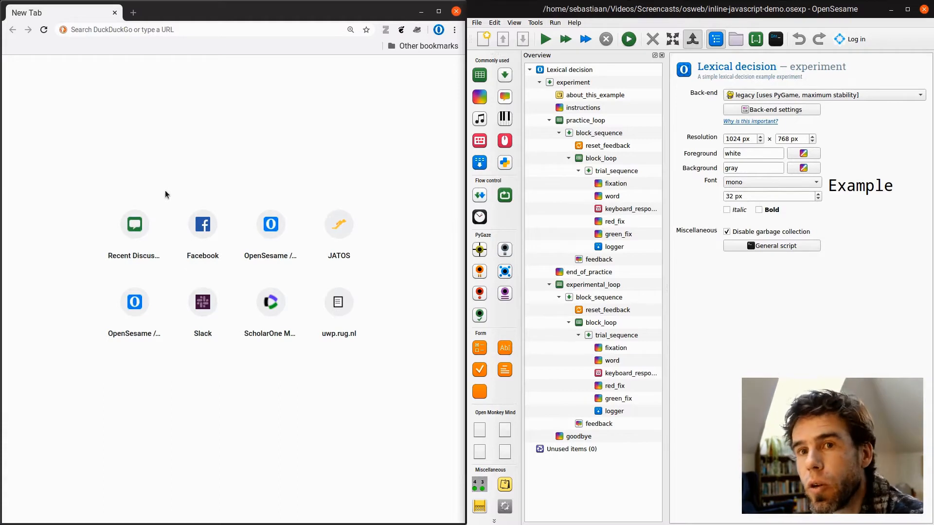
mouse_move(673, 192)
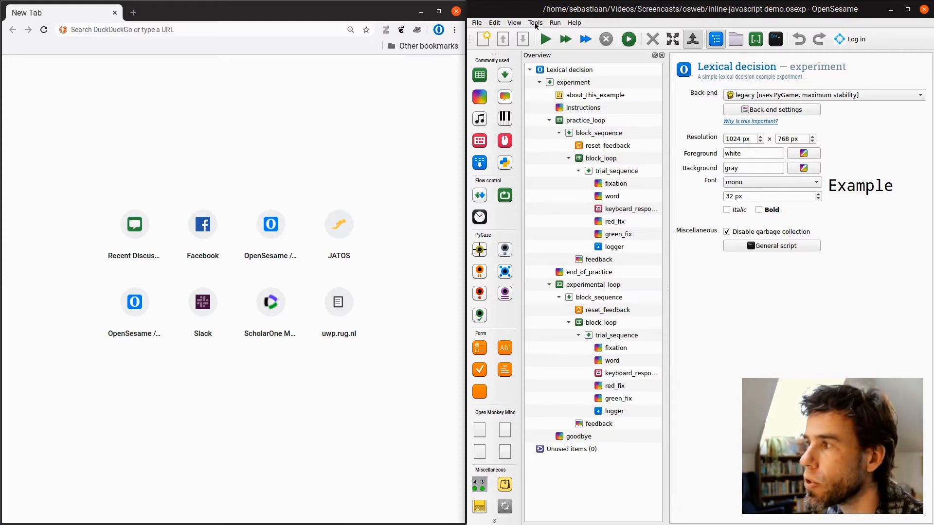
Show the OSWeb panel listing subject numbers 0,1 and the test/export buttons.
click(535, 23)
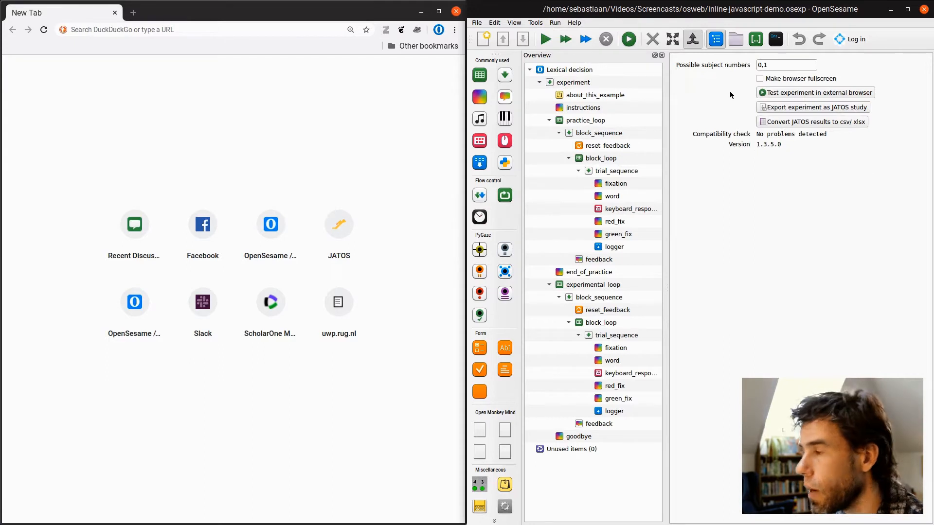
mouse_move(755, 214)
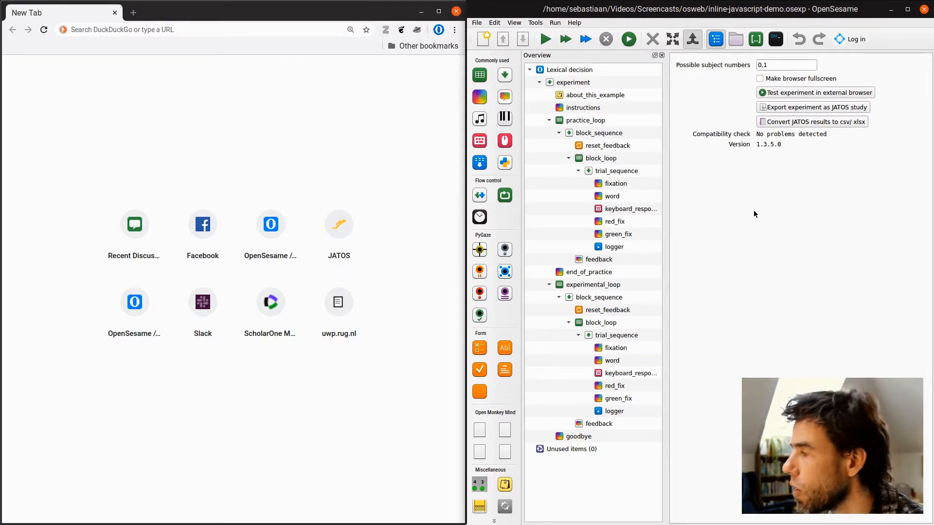
mouse_move(806, 139)
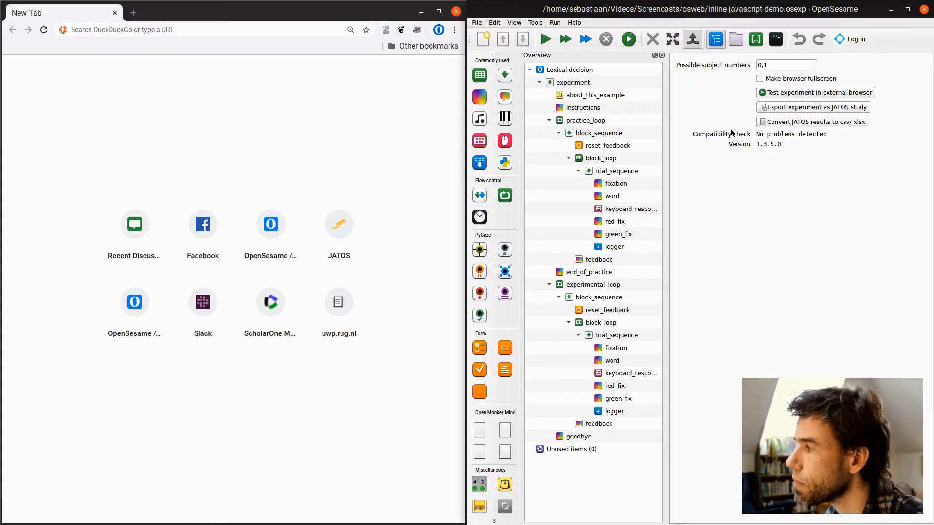
mouse_move(810, 137)
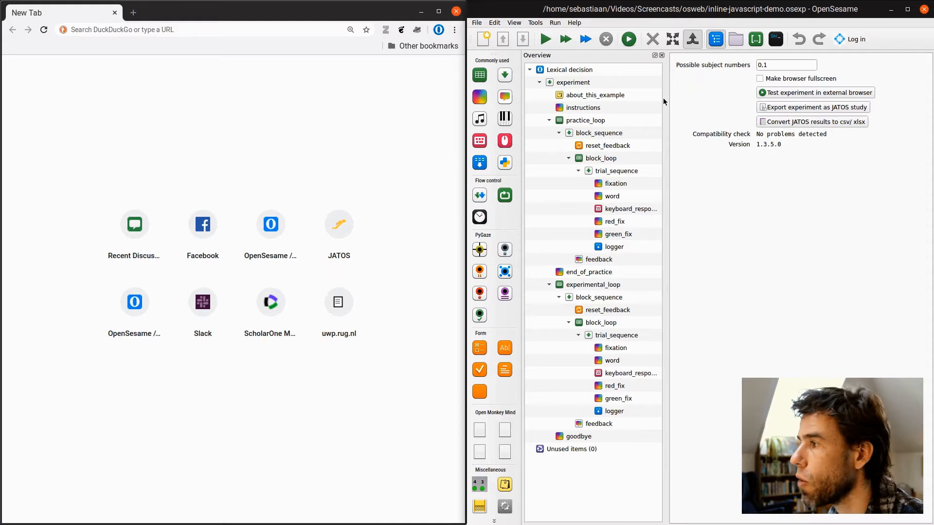
mouse_move(629, 39)
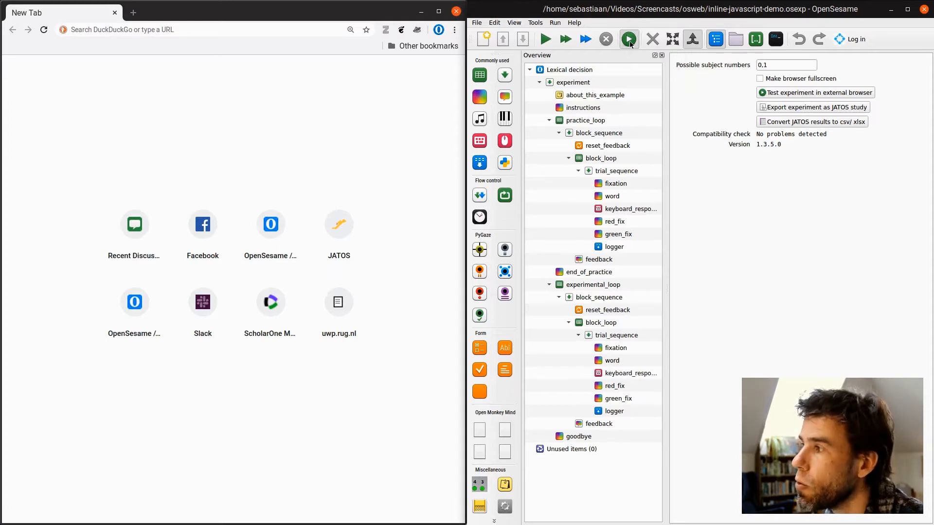
Run the lexical decision experiment in Chrome via OSWeb.
click(629, 39)
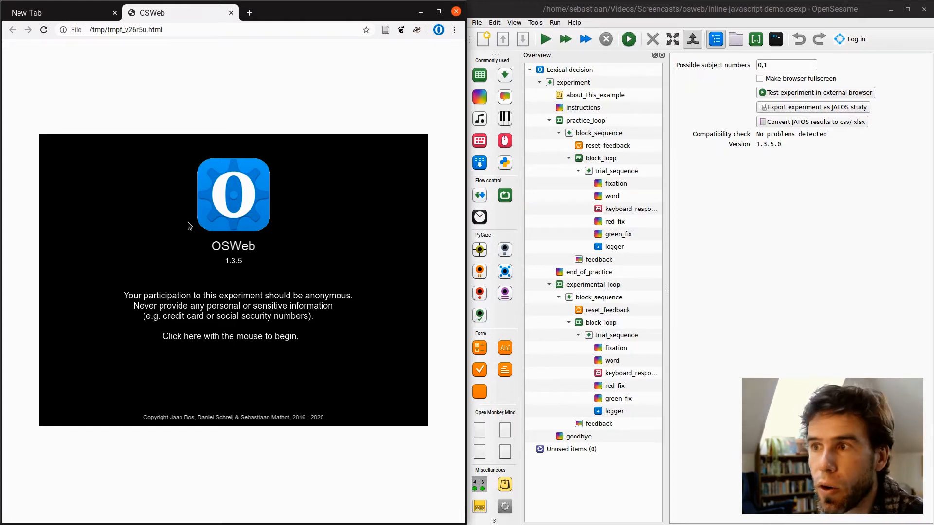
mouse_move(187, 245)
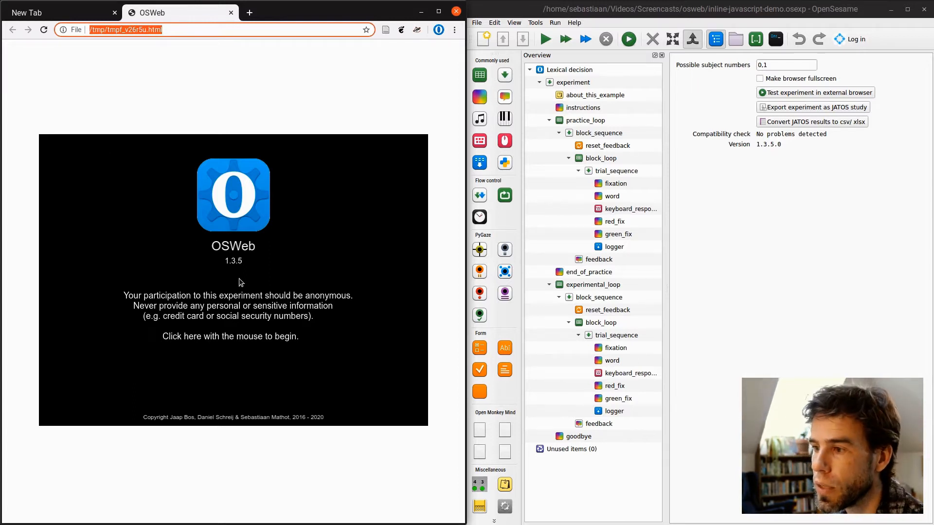
mouse_move(248, 285)
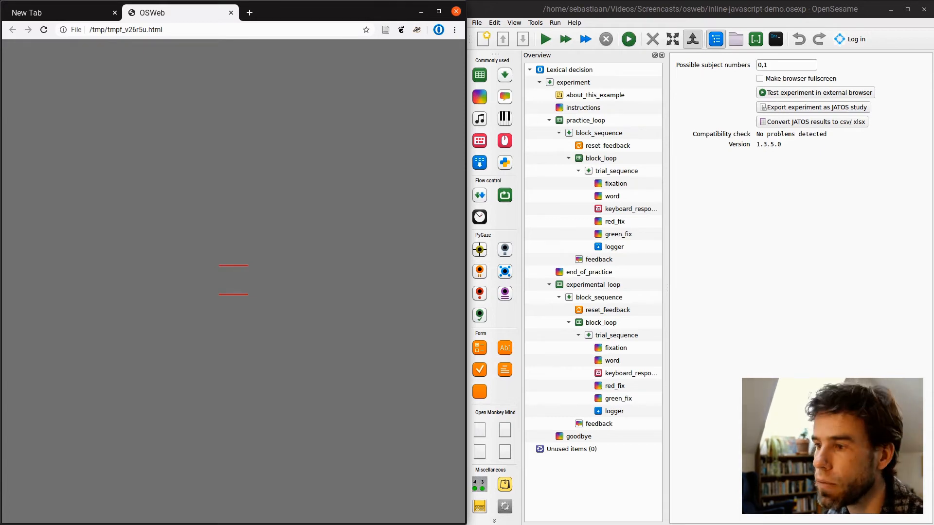
key(space)
text(counterbalance)
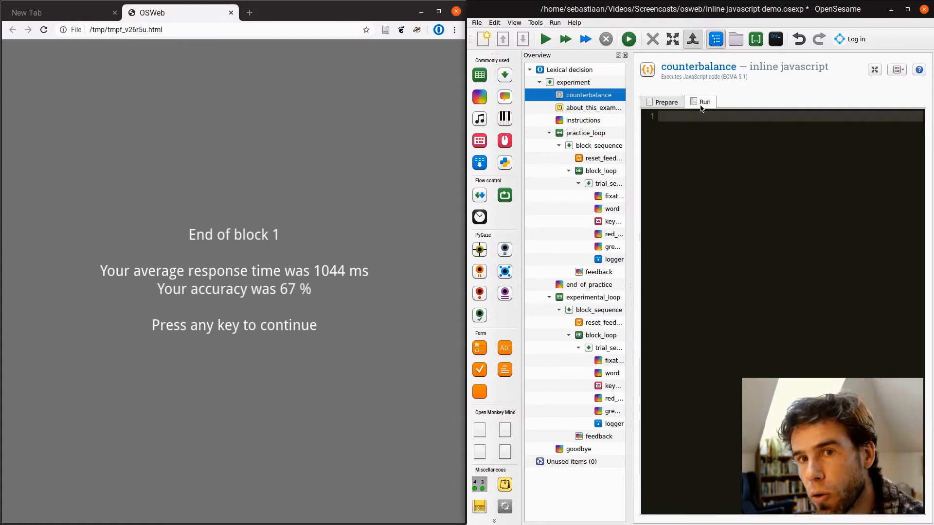
Begin the Prepare-phase script with an if on vars.subject_parity == "even".
click(665, 101)
text(if)
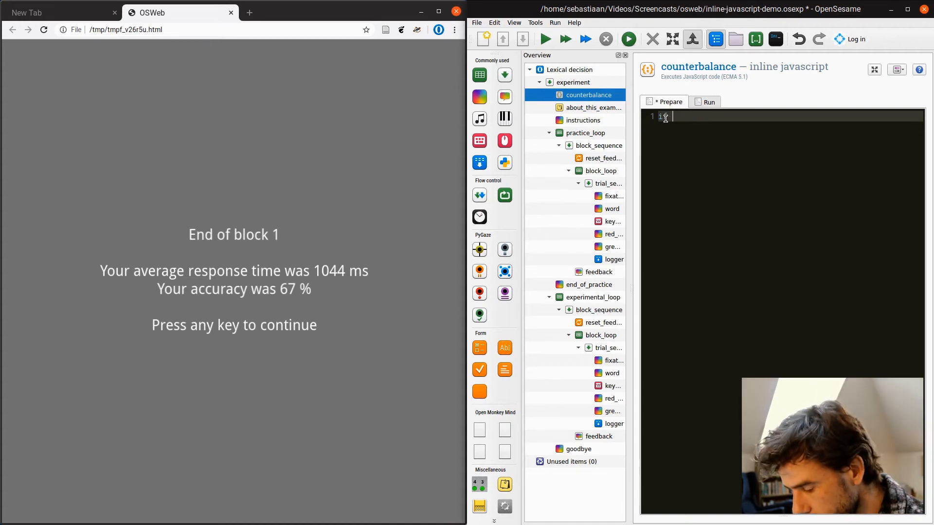
text((vars.)
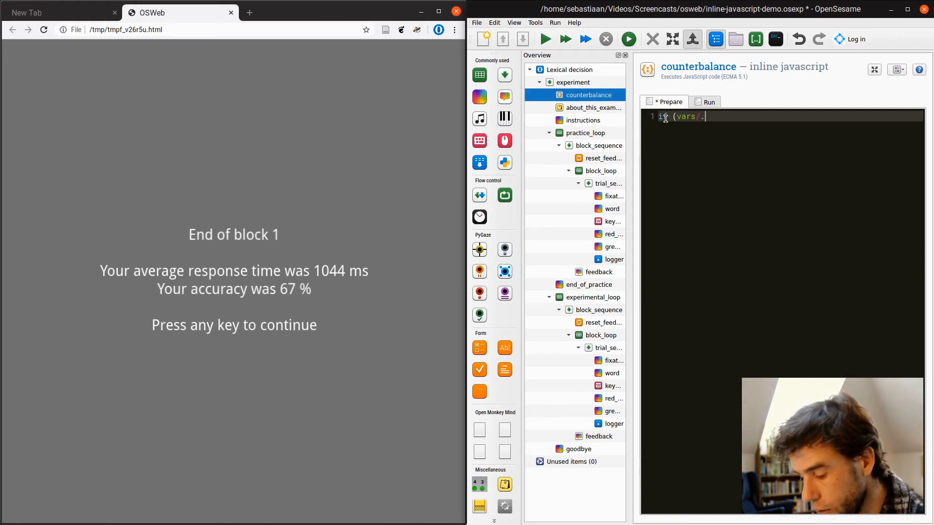
text(subject)
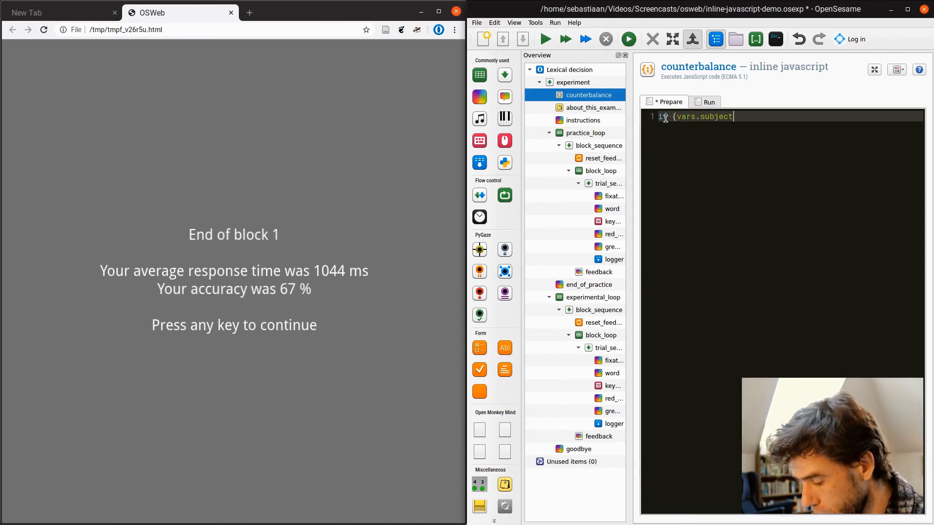
text(_parity ===)
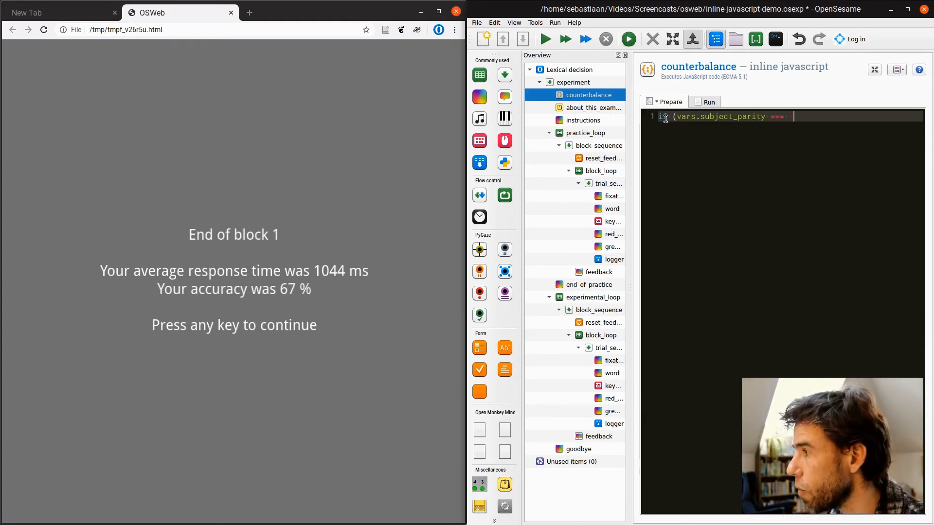
text("even")
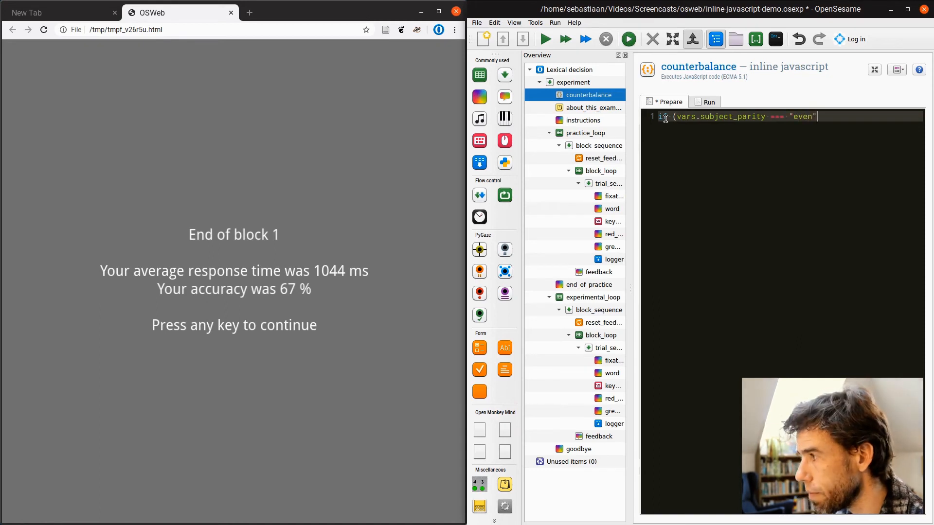
text() {)
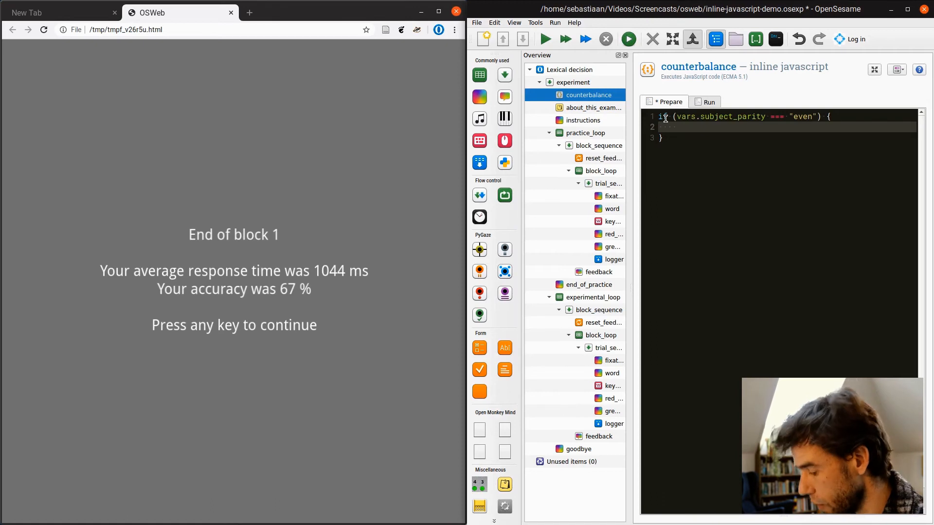
Assign vars.word_response = "z" and vars.nonword_response = "m" inside the even branch.
text(vars.)
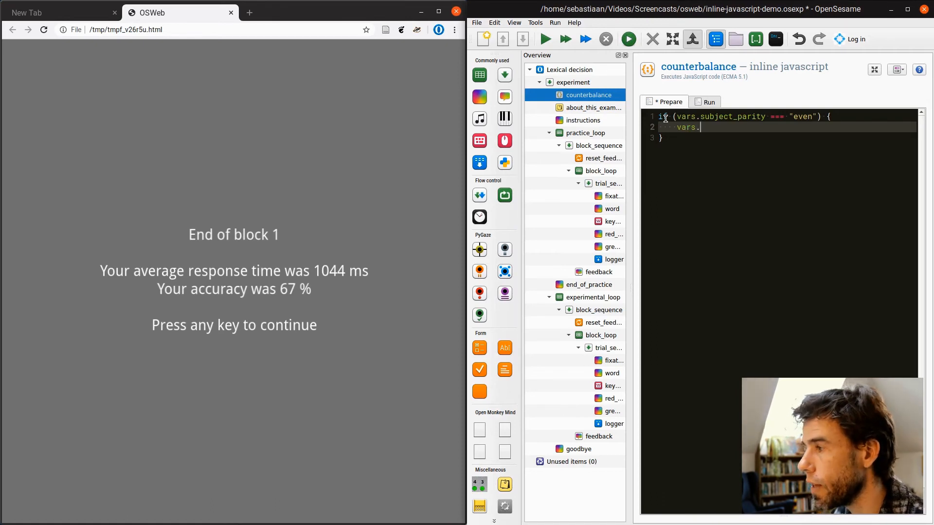
text(word_)
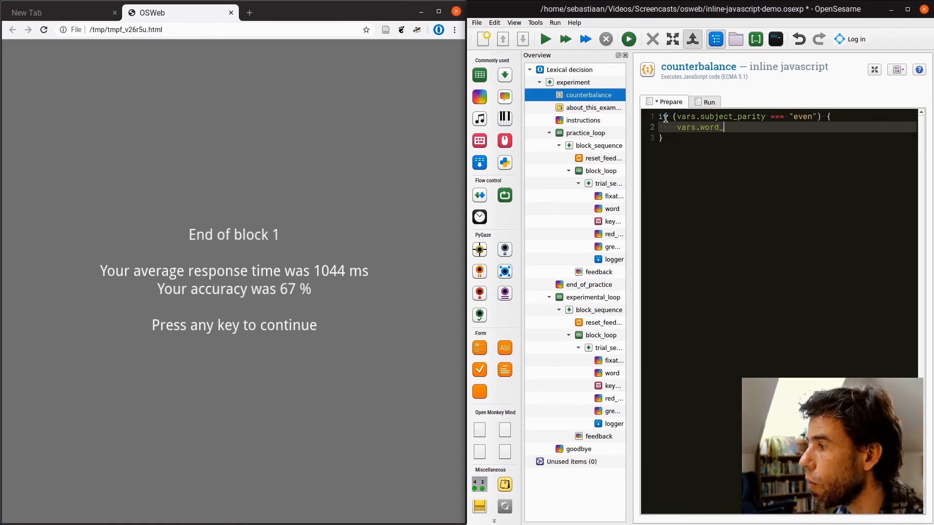
text(response = z)
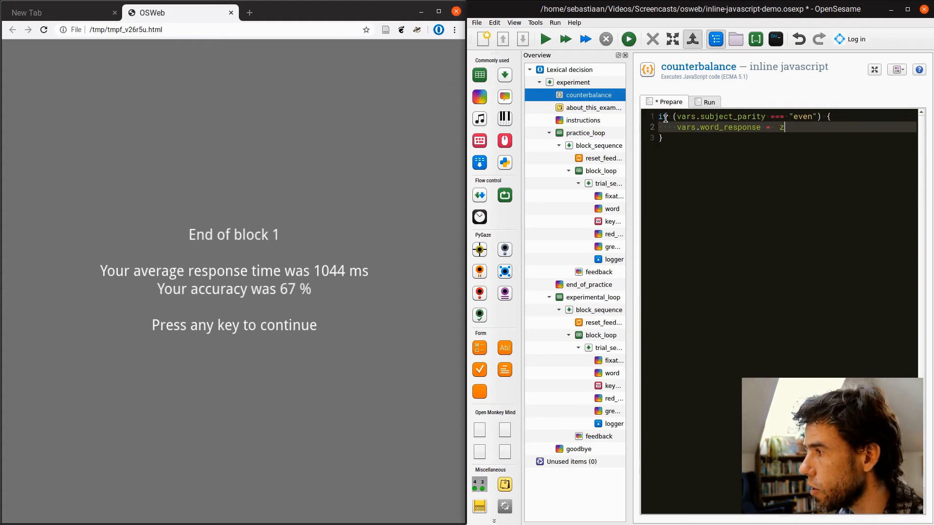
text(vars.nonword_response =)
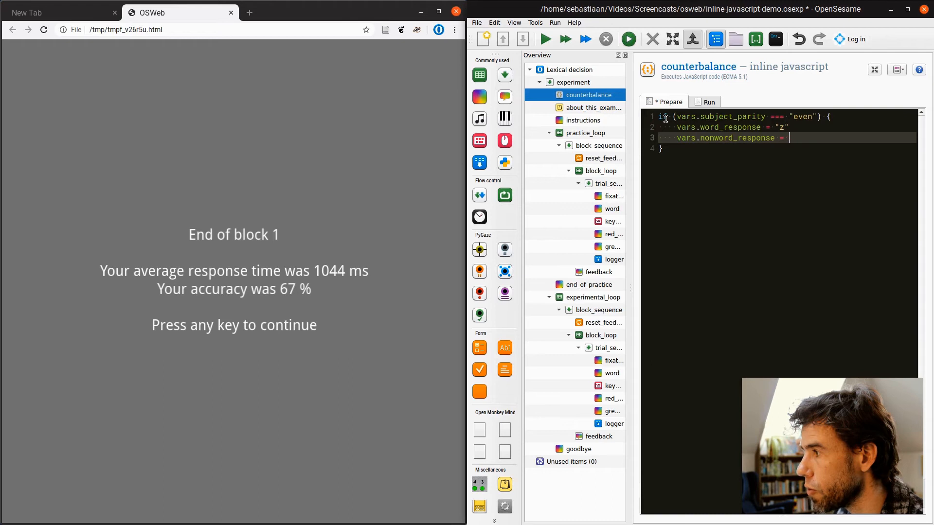
text("m")
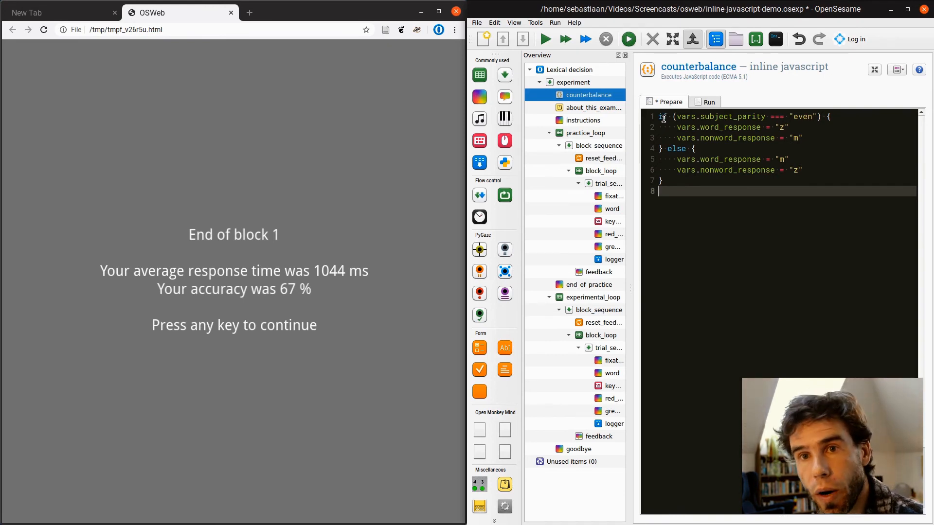
double_click(685, 116)
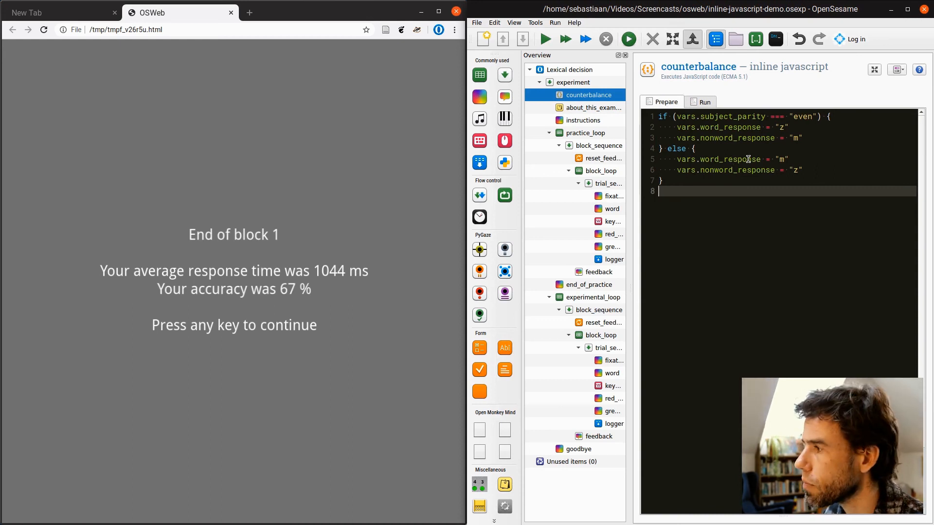
Return to the OSWeb settings panel with the counterbalance script applied.
click(535, 22)
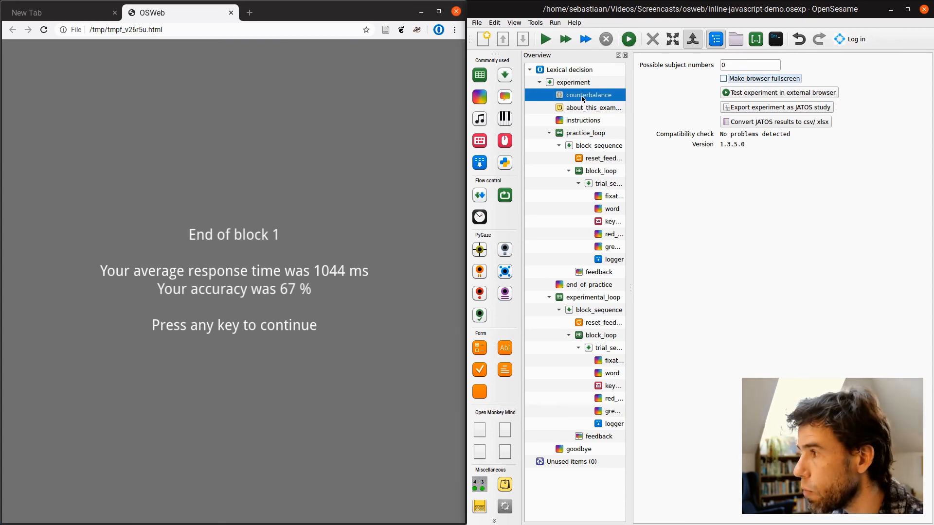
Reselect the counterbalance item and relaunch the experiment in the browser.
click(589, 94)
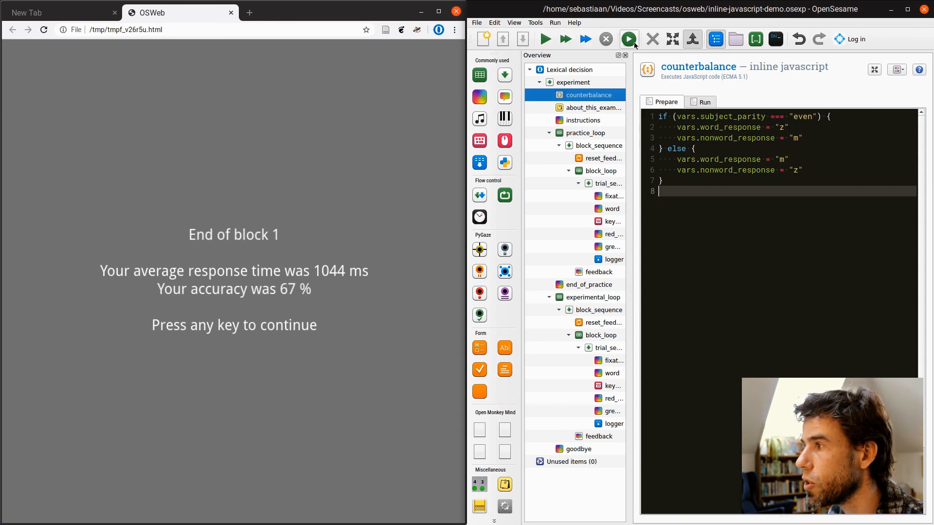
click(629, 39)
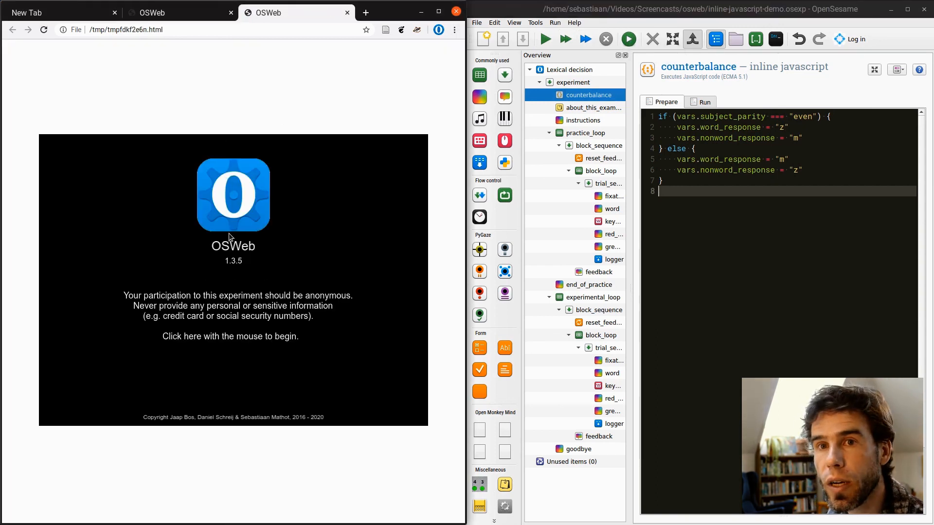
Start the browser run to see z/m instructions, then set possible subject numbers to 1.
click(230, 336)
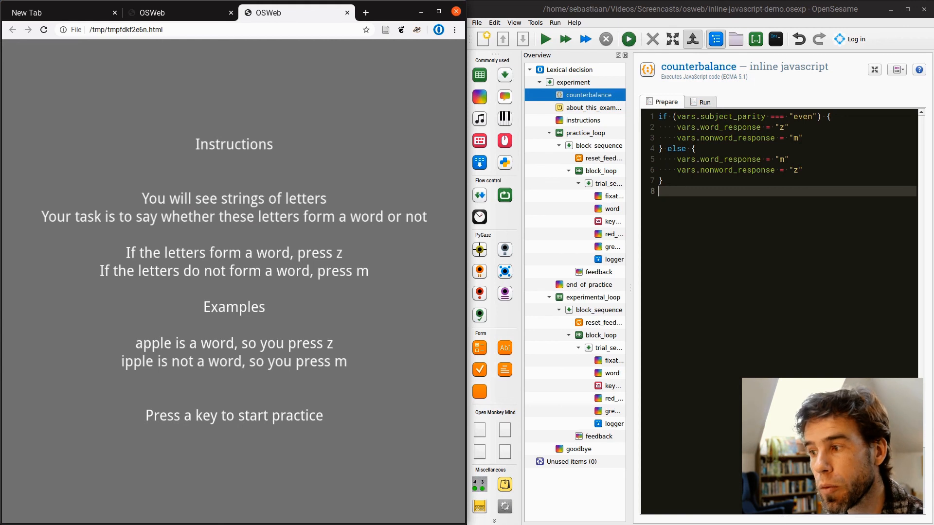
click(535, 23)
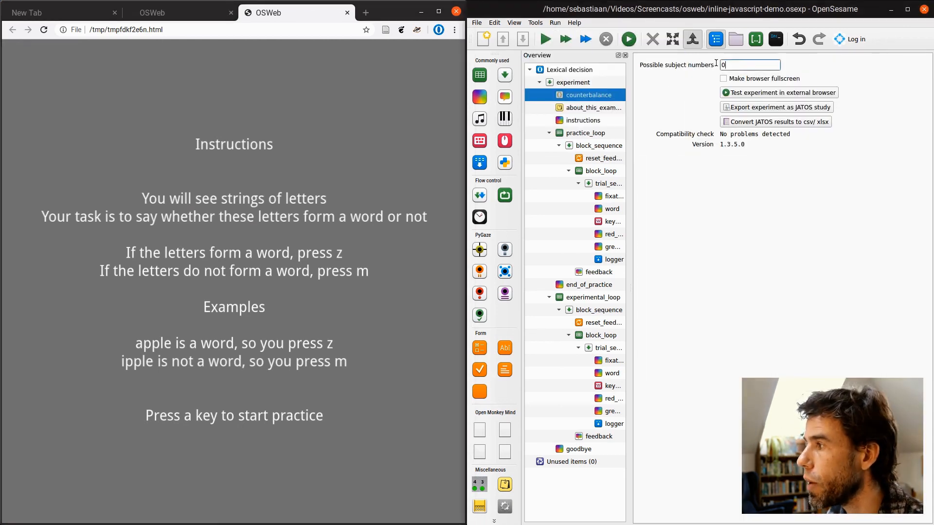
text(1)
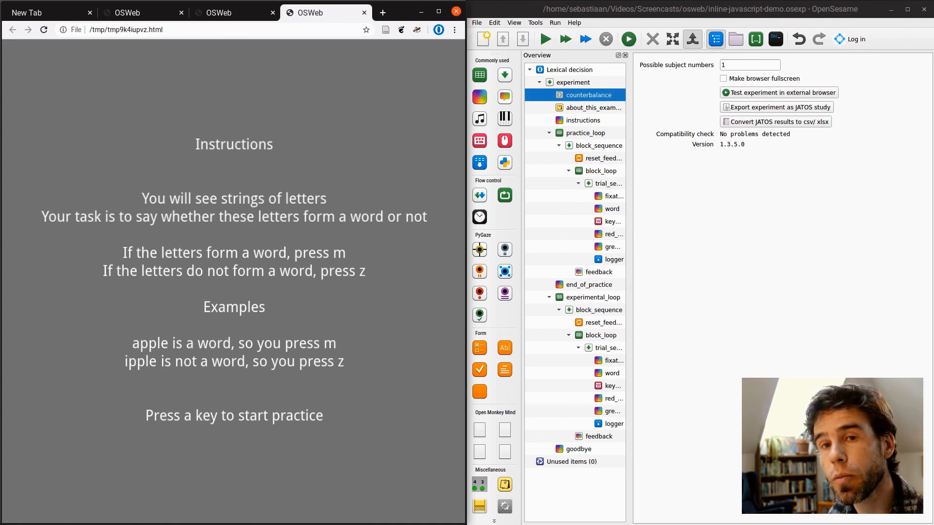
Change the possible subject numbers field to 0,1.
click(748, 64)
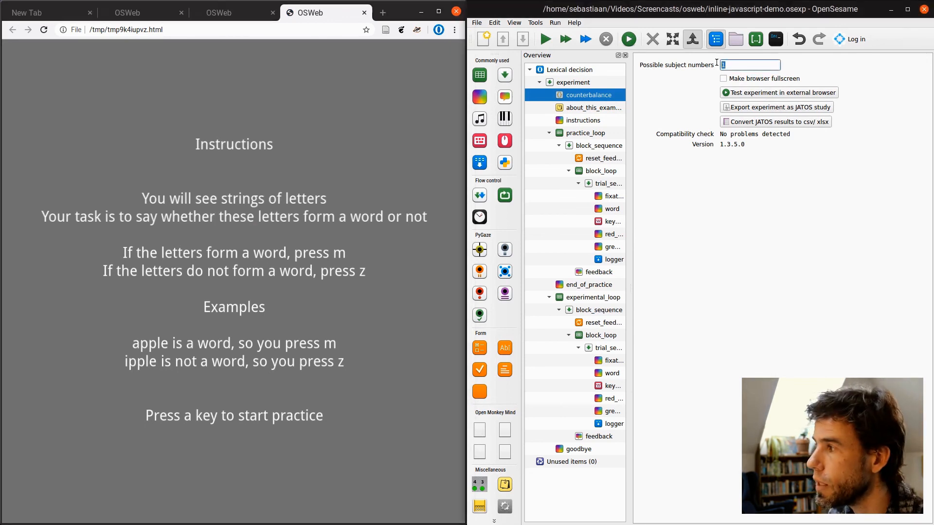
text(0,)
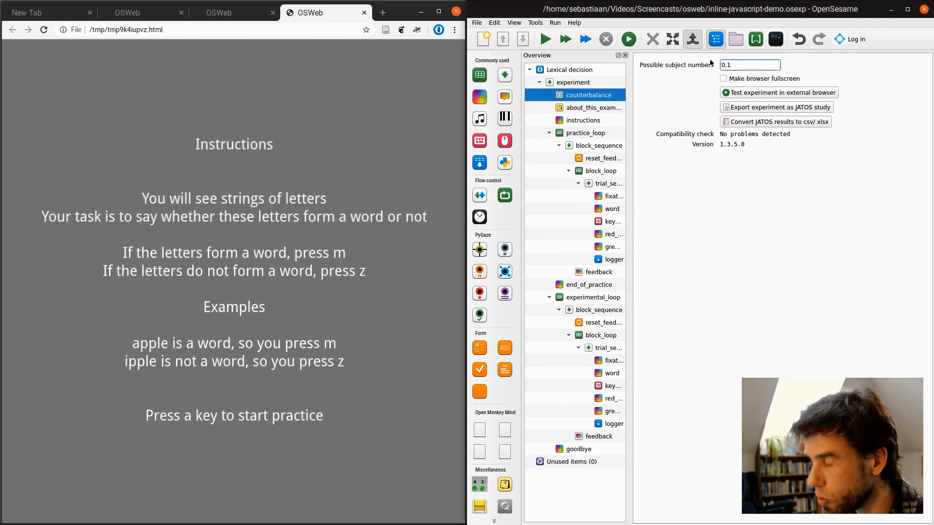